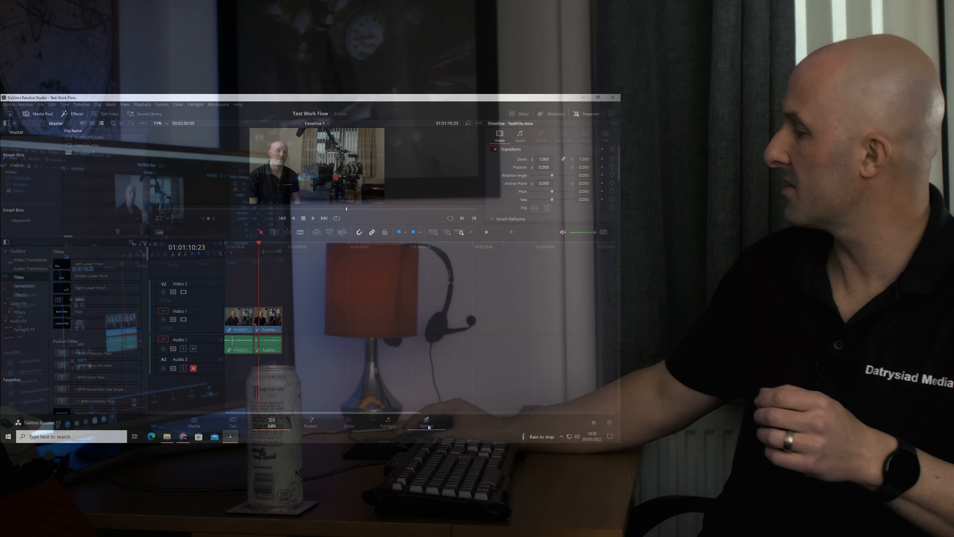
# Show the render queue on the Deliver page and select Job 2
pyautogui.click(426, 423)
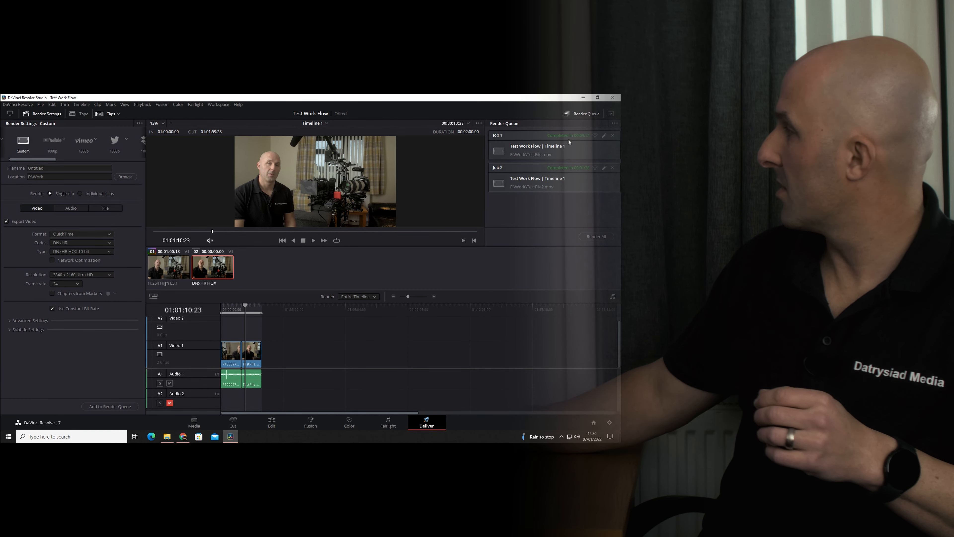
pyautogui.click(537, 146)
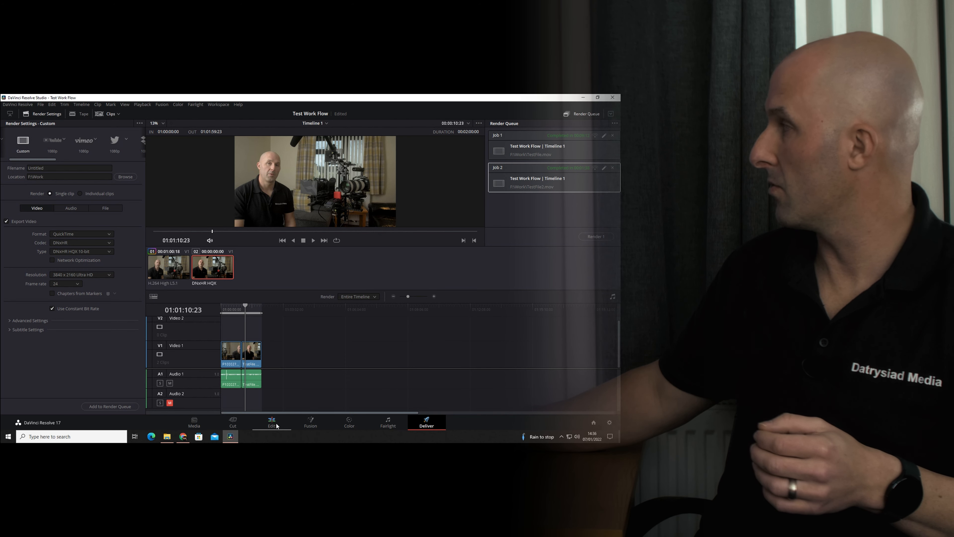
# Return through Edit to the Color page showing the clip's node tree
pyautogui.click(271, 422)
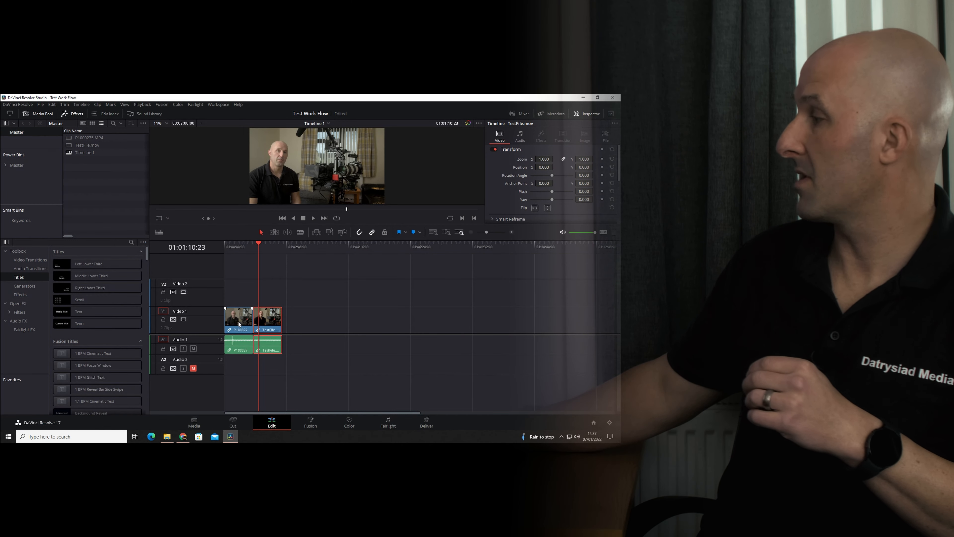
pyautogui.click(349, 422)
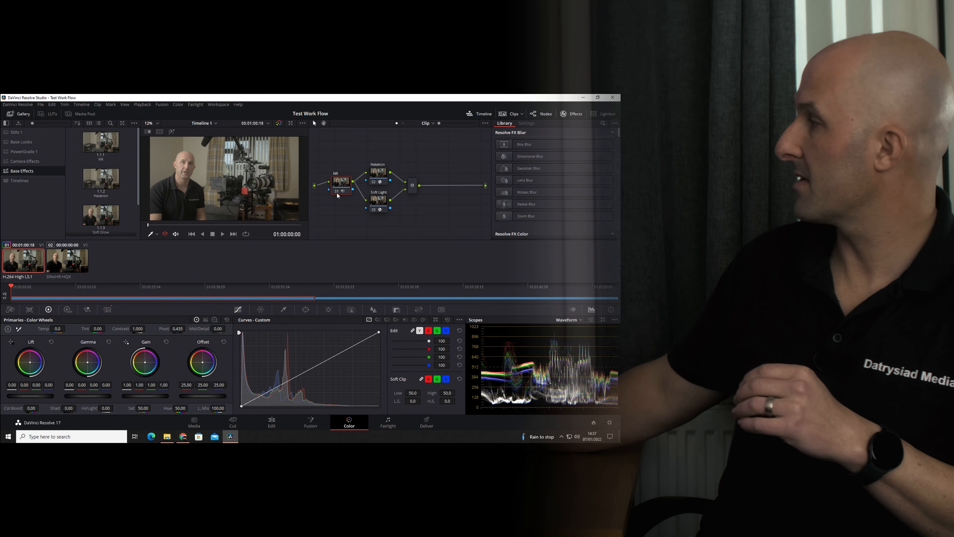
# Select the Soft Light node and enable Node Cache from its options
pyautogui.click(342, 183)
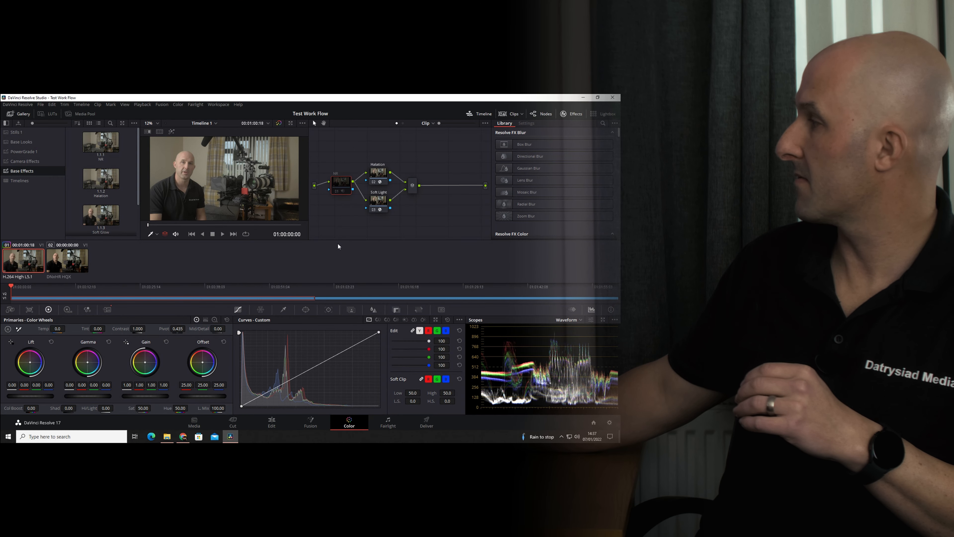
pyautogui.click(376, 203)
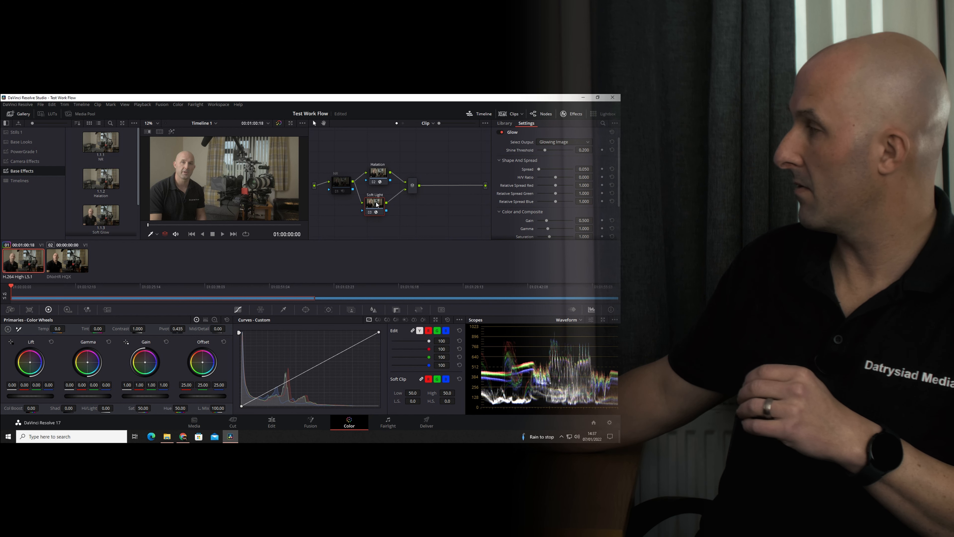
pyautogui.moveTo(339, 184)
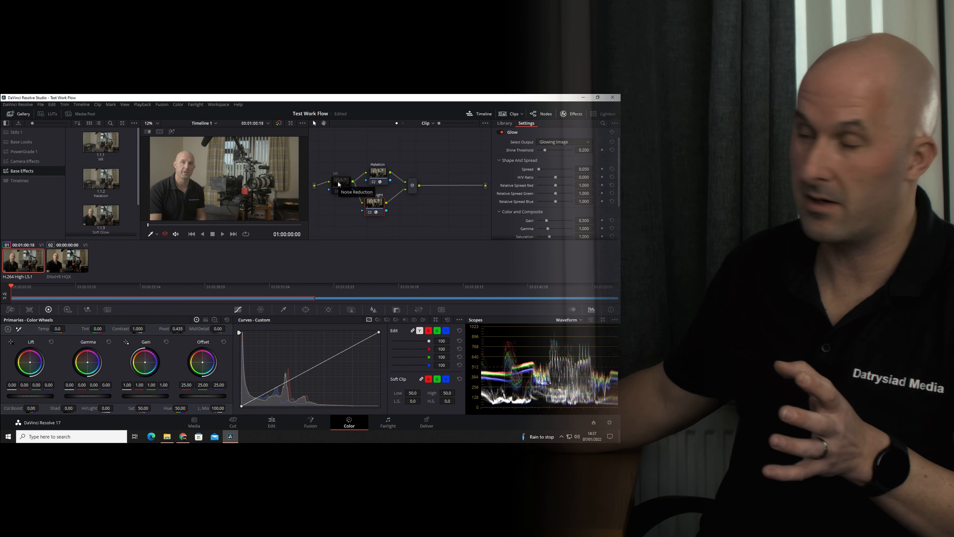
pyautogui.moveTo(426, 216)
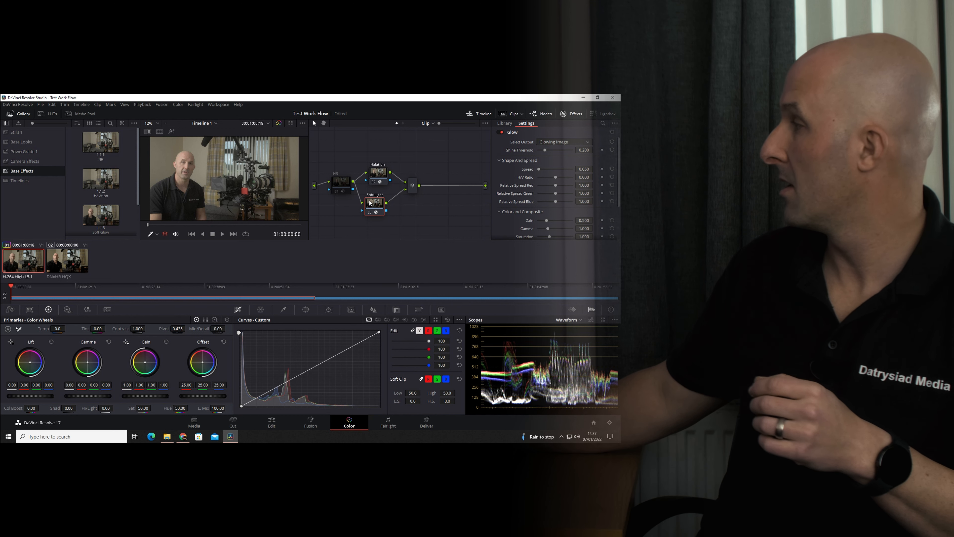
pyautogui.rightClick(374, 202)
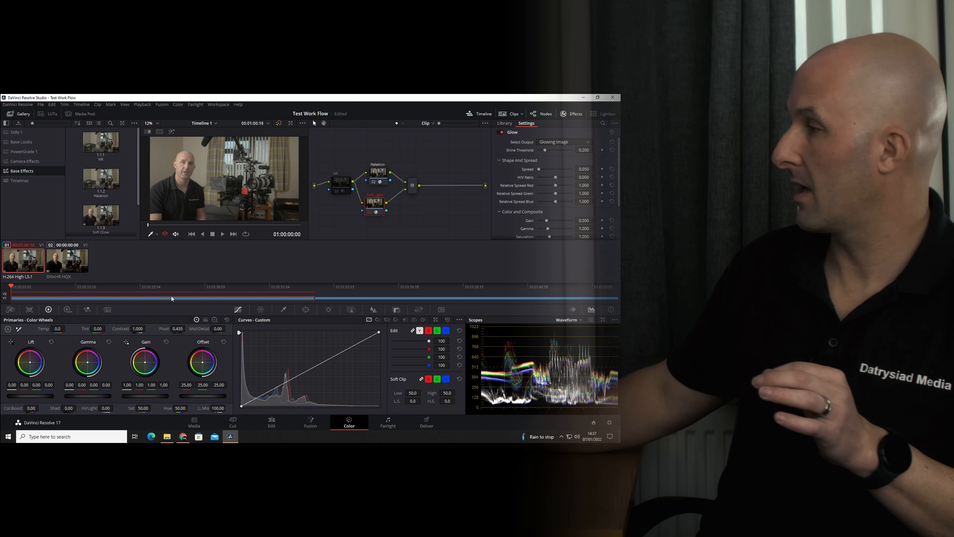
pyautogui.moveTo(50, 299)
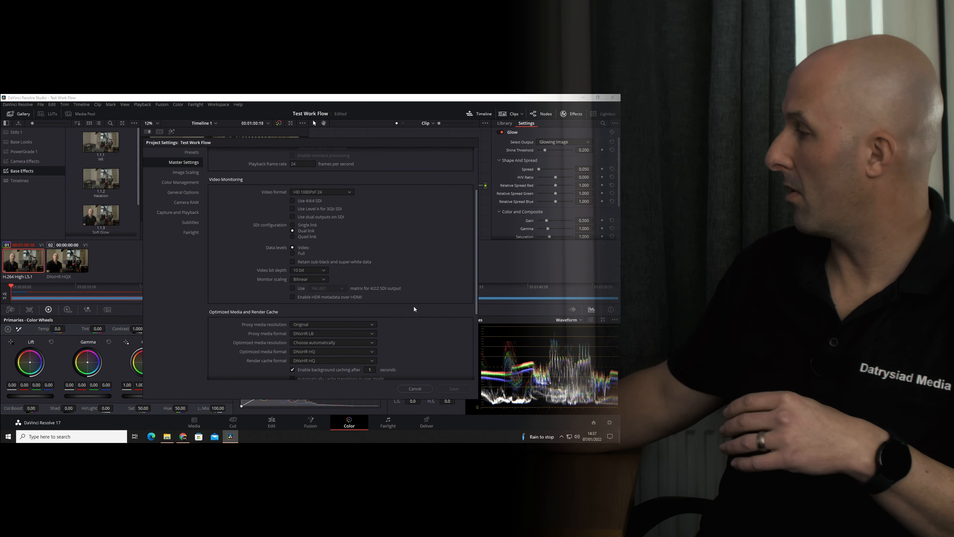
# Set the render cache format to DNxHR HQ and save the project settings
pyautogui.scroll(-3)
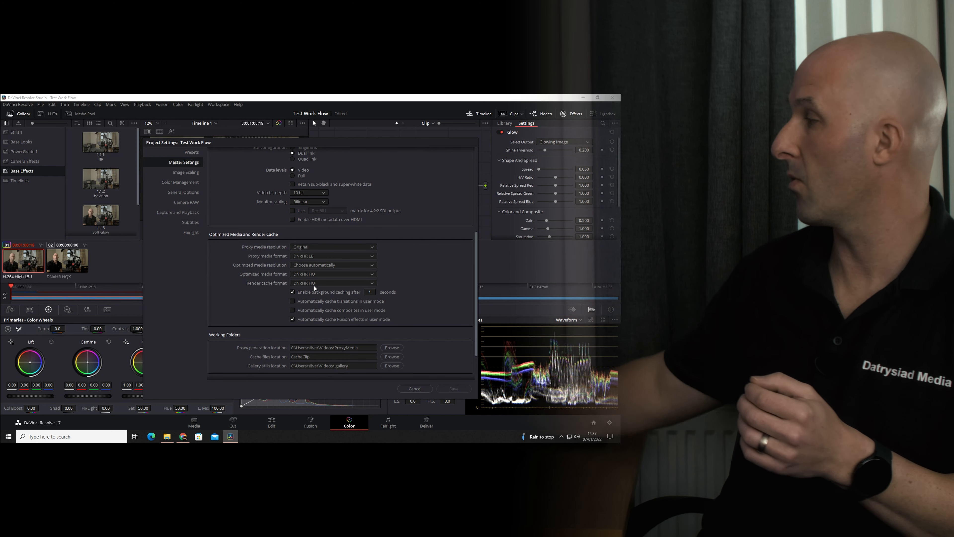
pyautogui.click(333, 282)
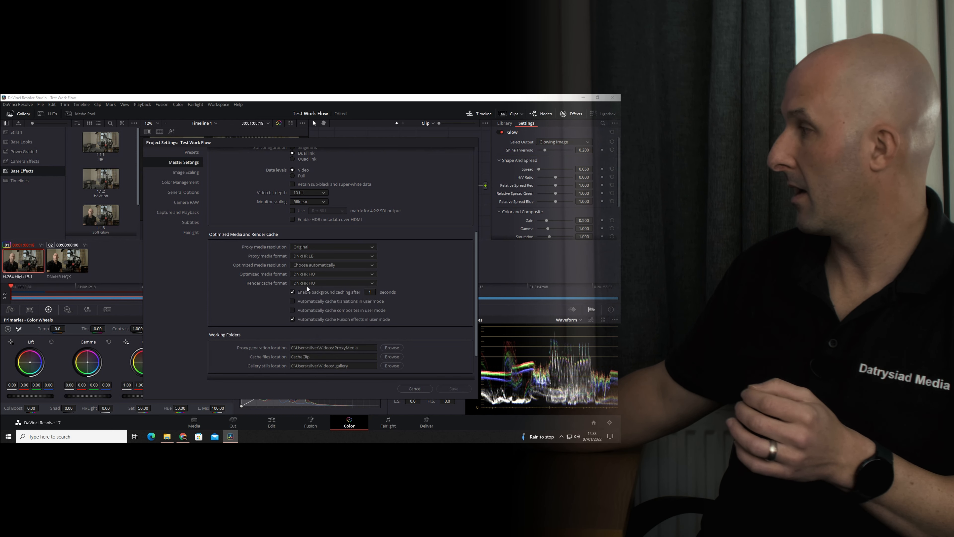
pyautogui.moveTo(379, 352)
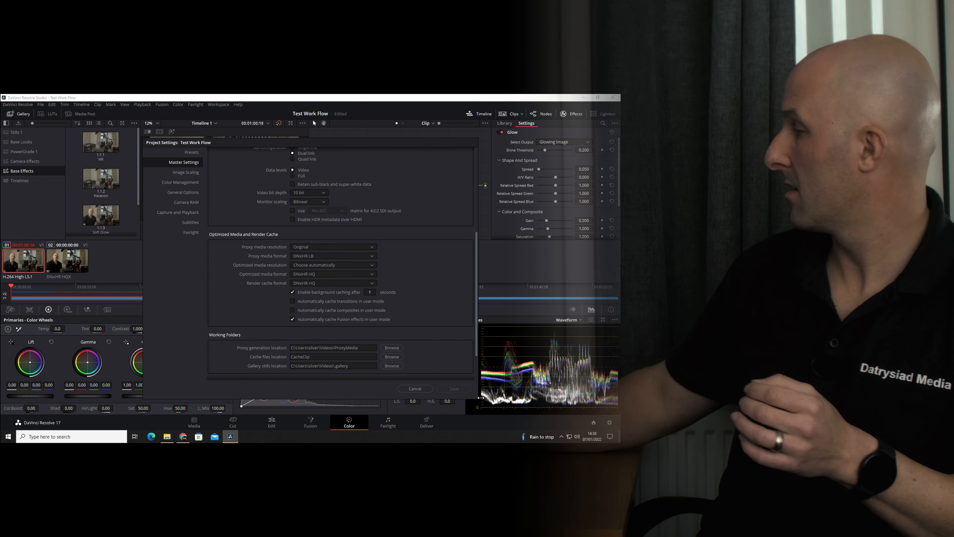
pyautogui.click(415, 388)
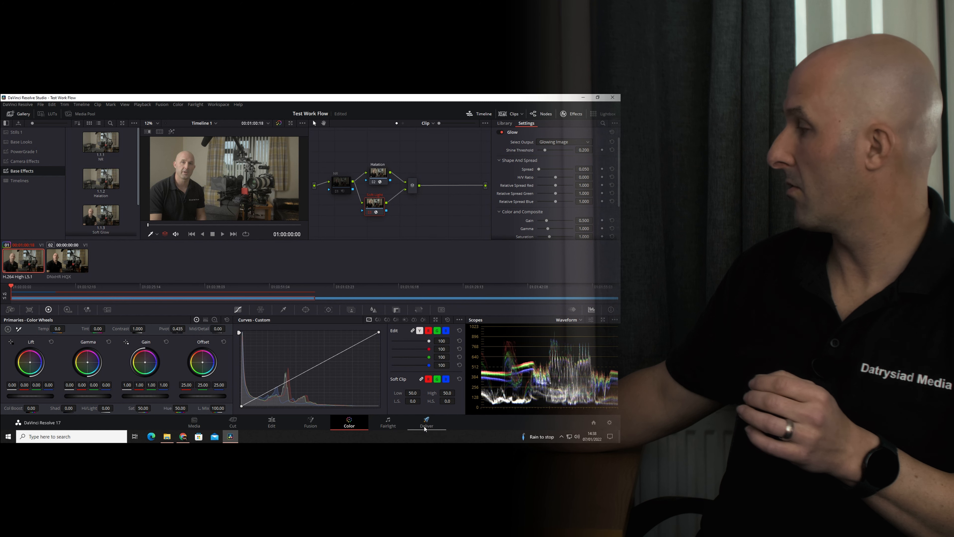
# Tick Use optimized media in the Deliver page's advanced render settings
pyautogui.click(426, 422)
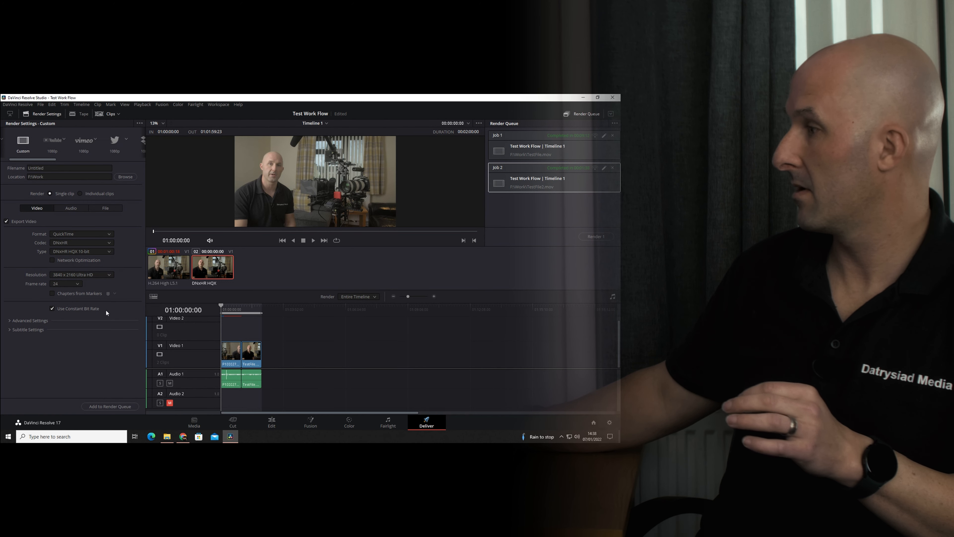
pyautogui.click(30, 320)
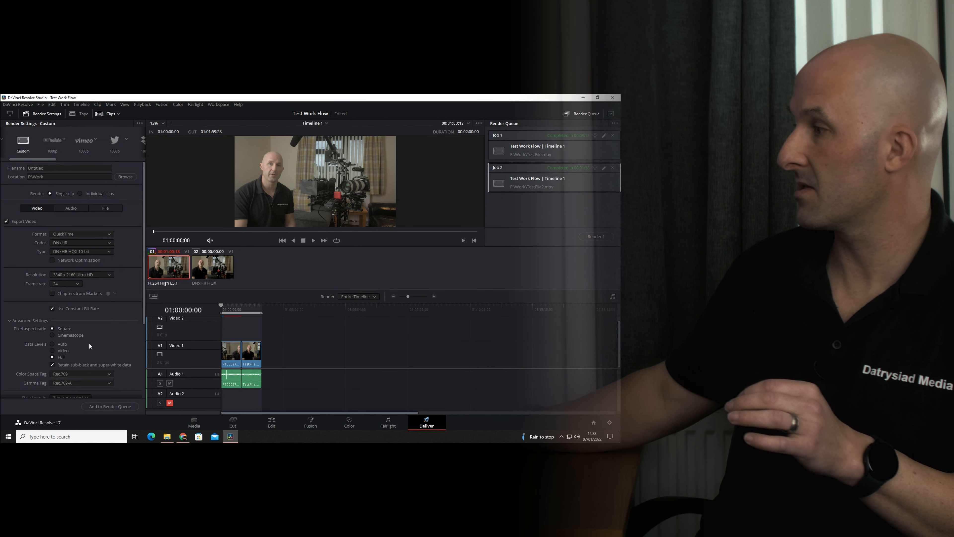
pyautogui.scroll(-3)
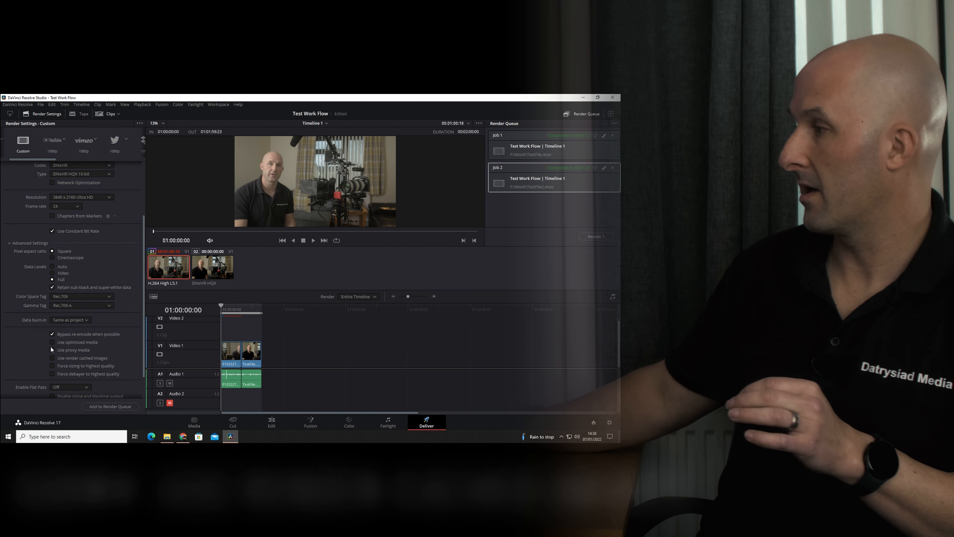
pyautogui.click(52, 342)
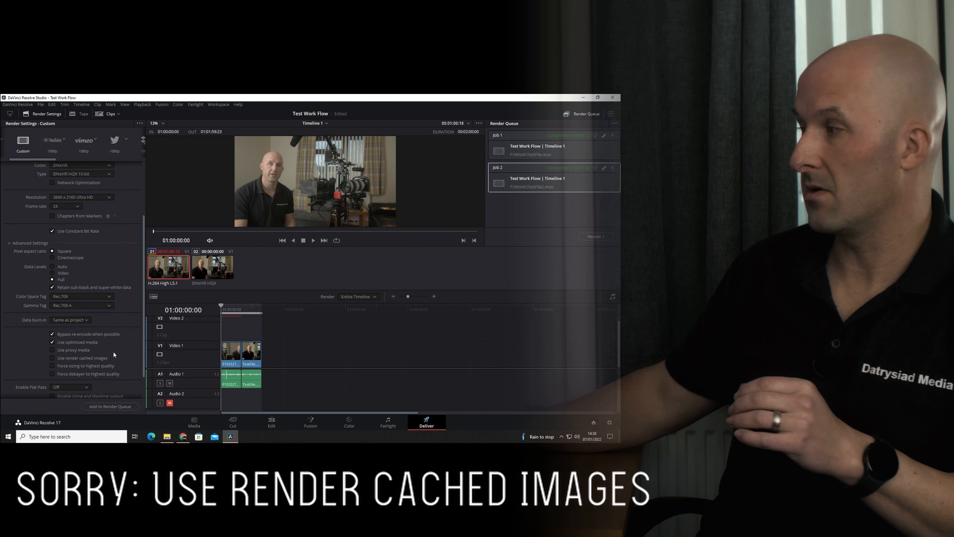